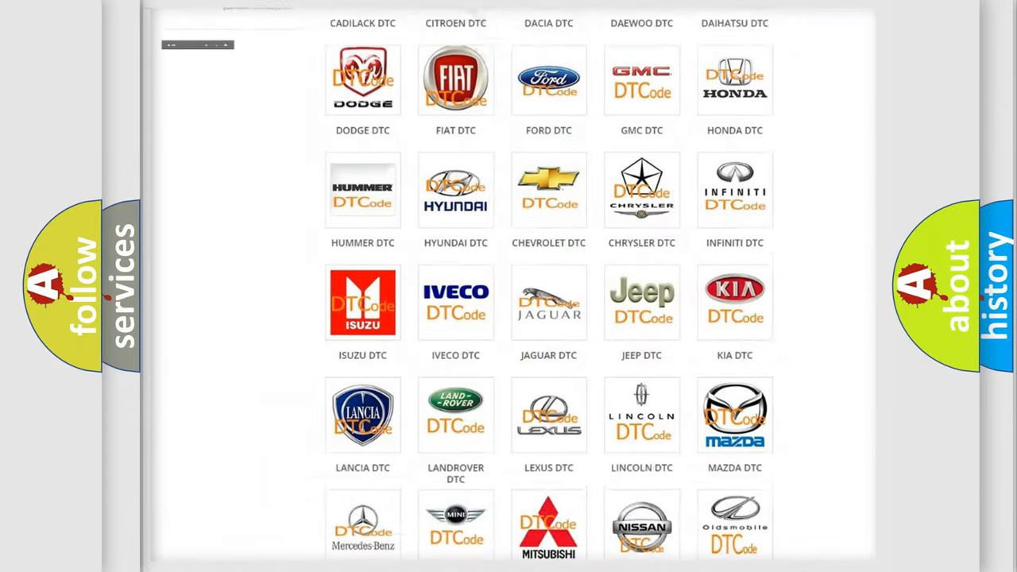
# Open the Toyota tile in the DTC catalogue and browse its diagnostic trouble code list
pyautogui.scroll(3)
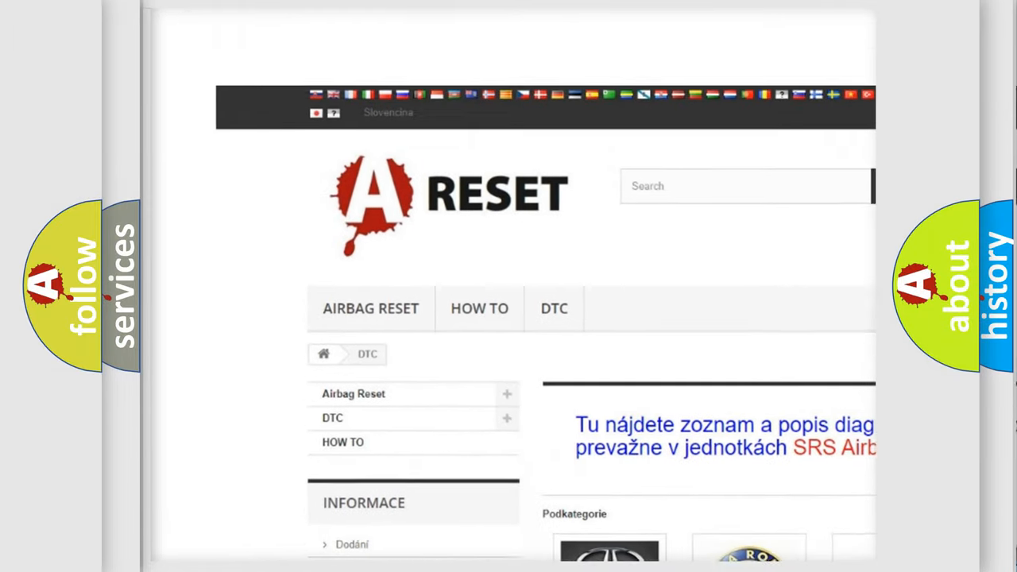
pyautogui.scroll(3)
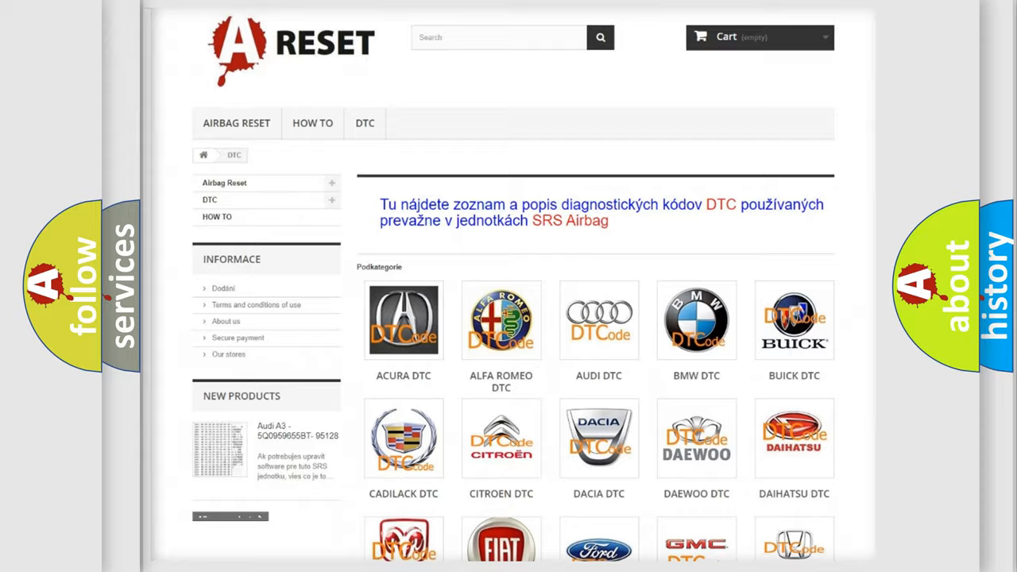
pyautogui.scroll(-3)
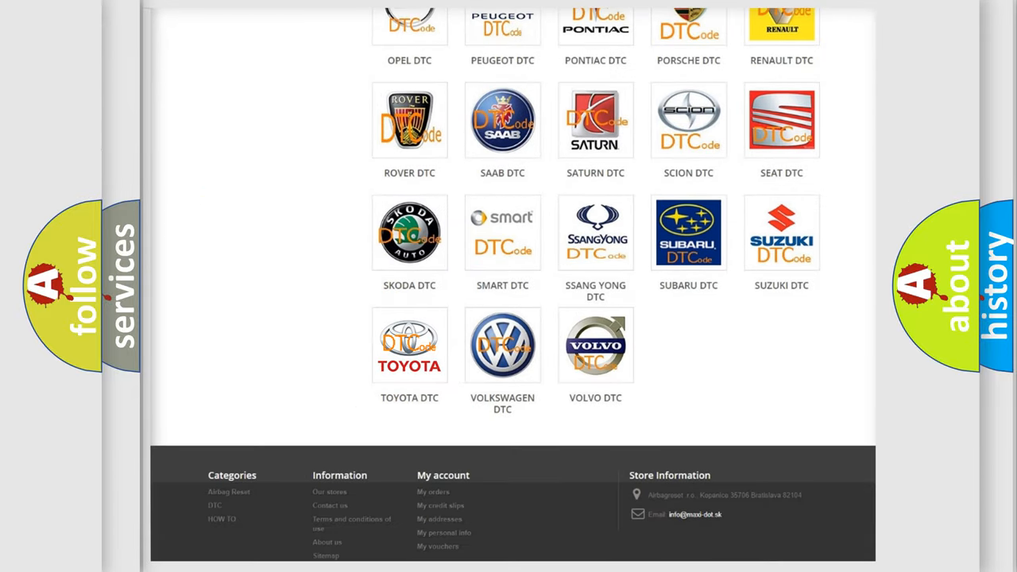
pyautogui.click(409, 345)
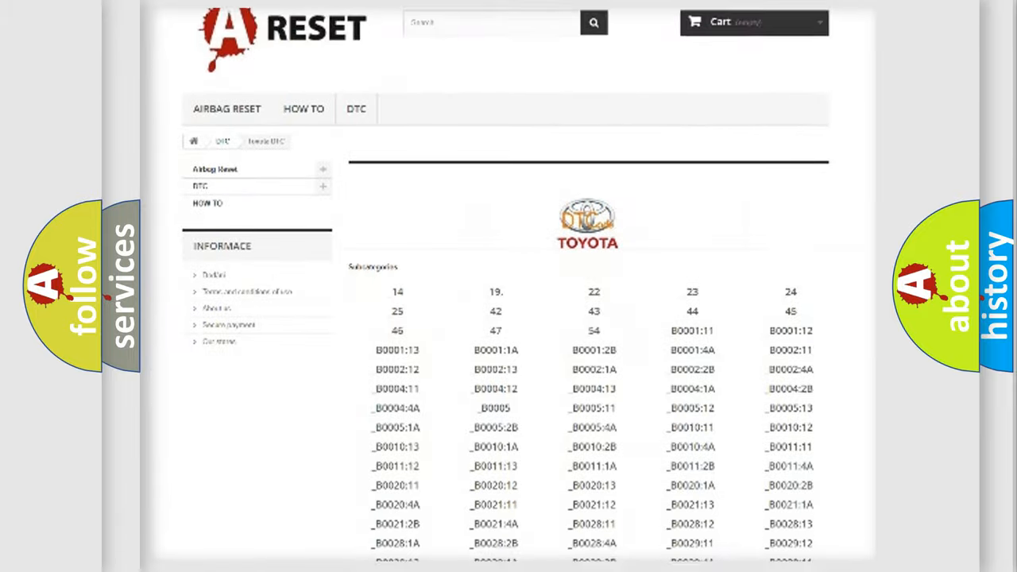
pyautogui.scroll(-3)
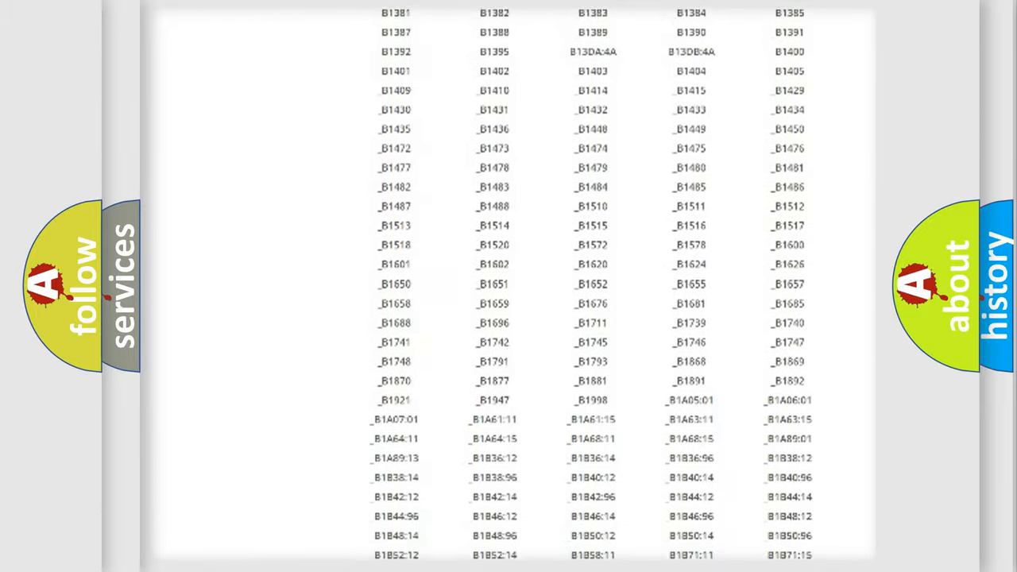
pyautogui.scroll(3)
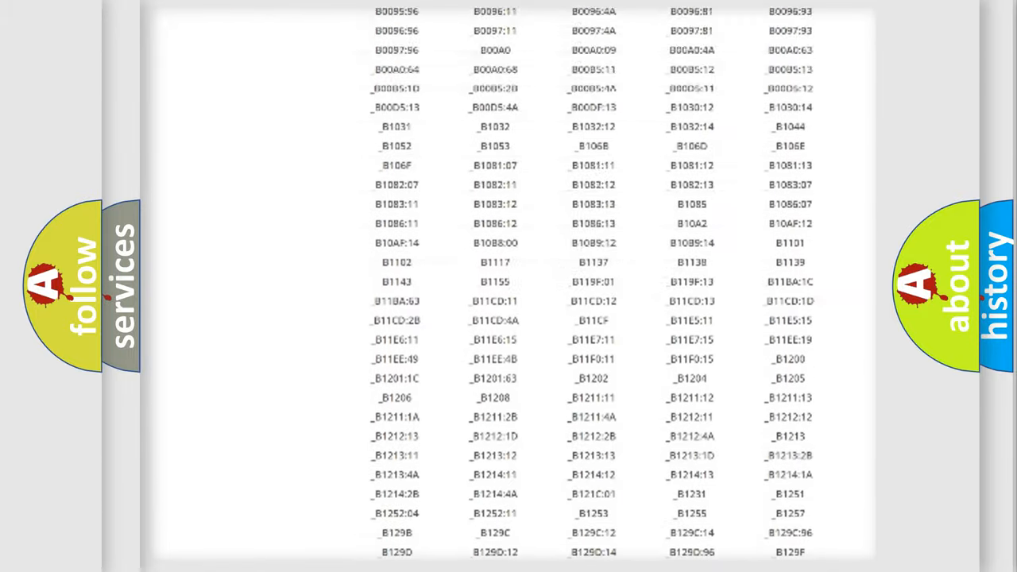
pyautogui.scroll(3)
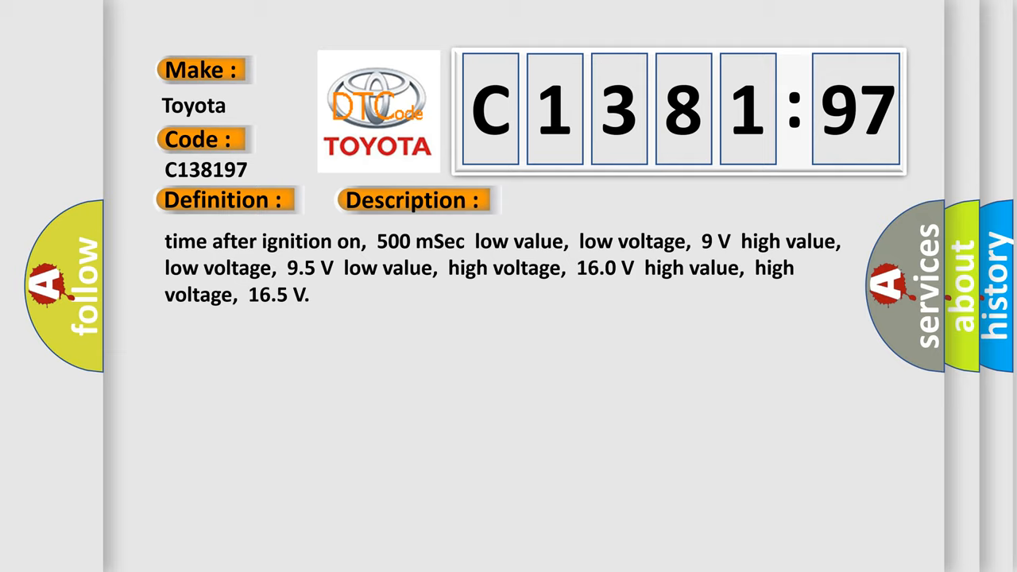
# Reveal the C138197 cause: ECM terminal resistor, databus wiring fault, obstructed component operation
pyautogui.click(583, 200)
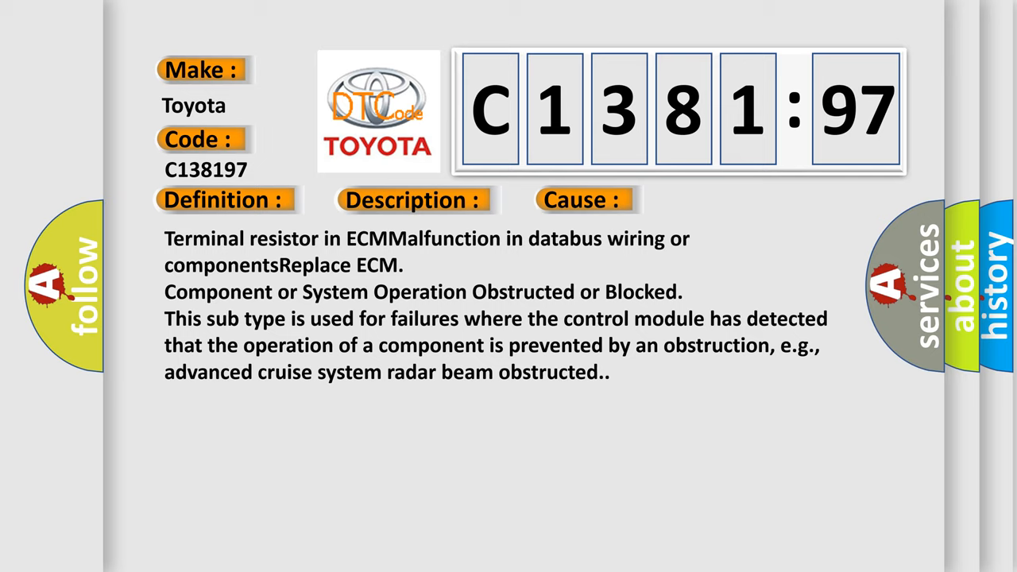